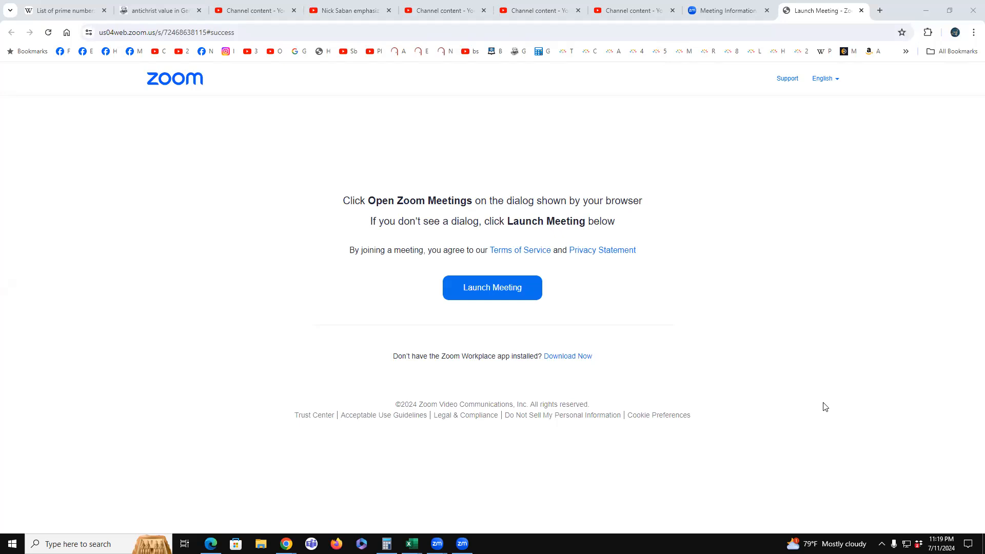
pyautogui.moveTo(422, 483)
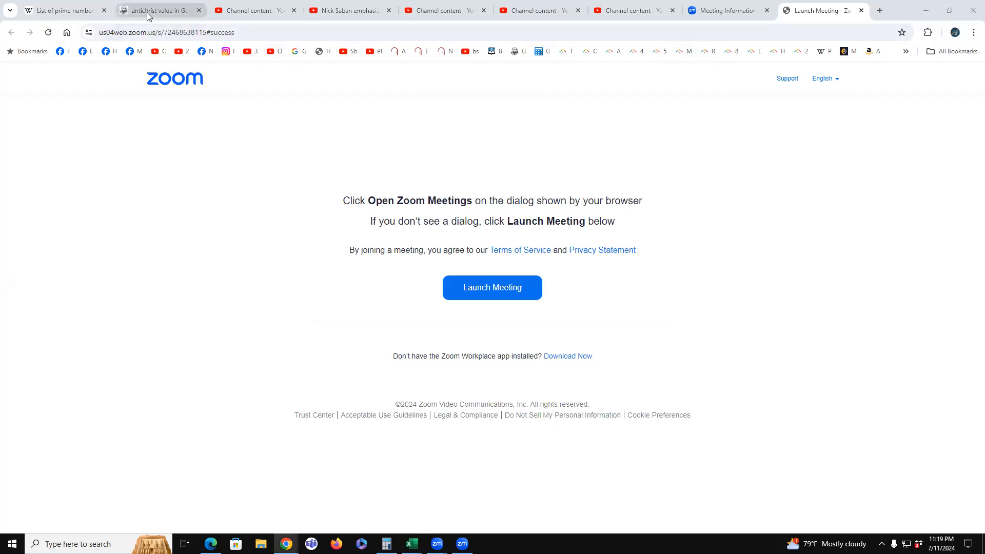
# Switch to the Antichrist gematria page and scroll to the Results by Jewish Gematria table.
pyautogui.click(157, 10)
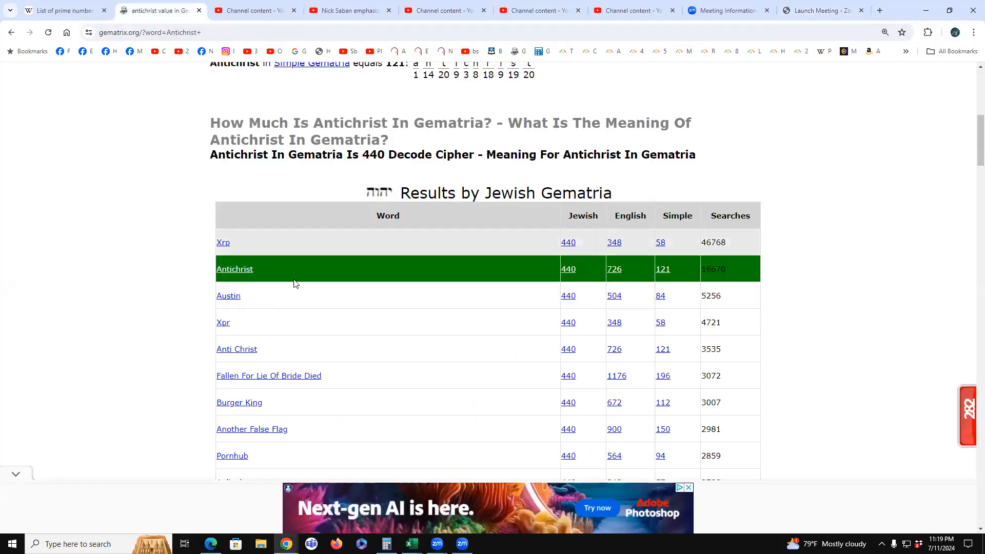
pyautogui.scroll(3)
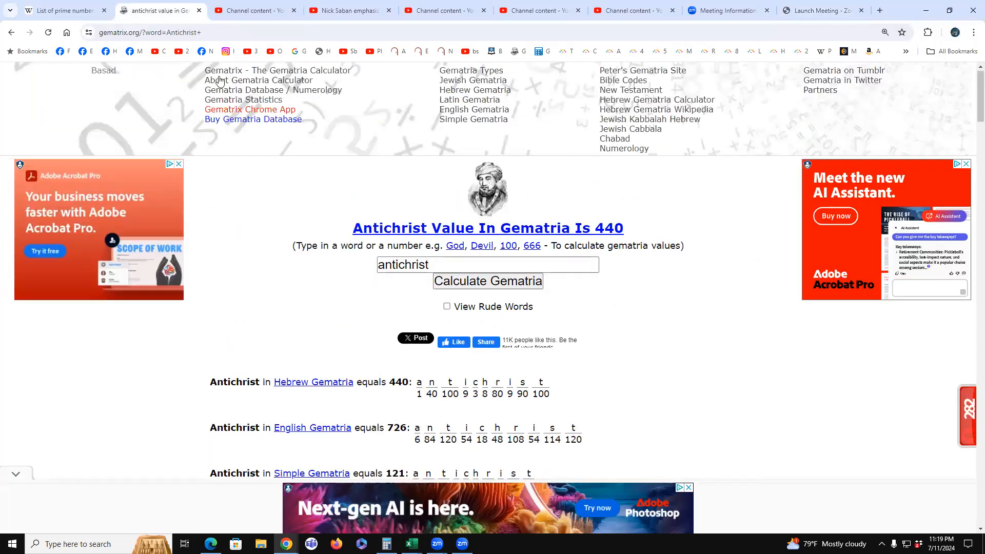
pyautogui.moveTo(177, 139)
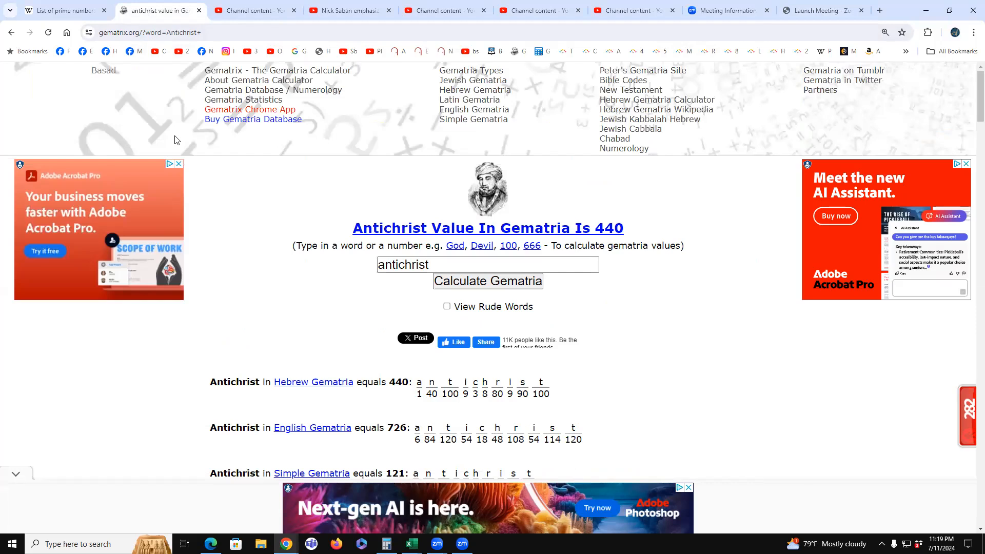
pyautogui.scroll(-3)
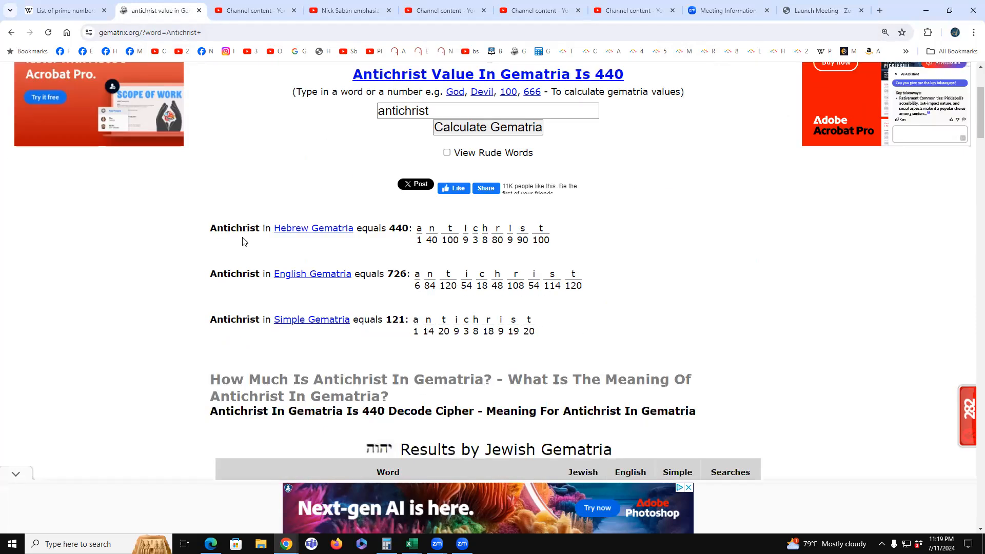
pyautogui.scroll(-3)
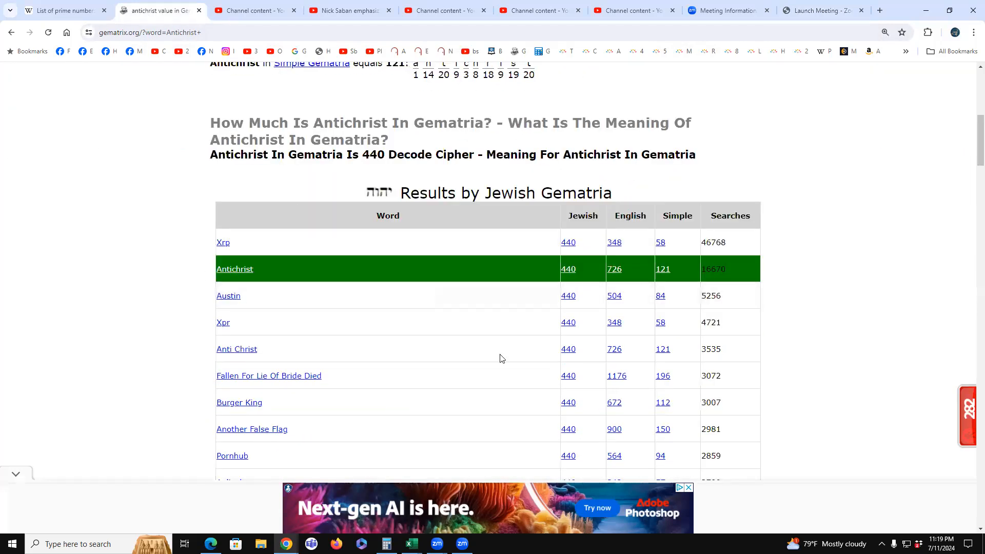
pyautogui.moveTo(722, 174)
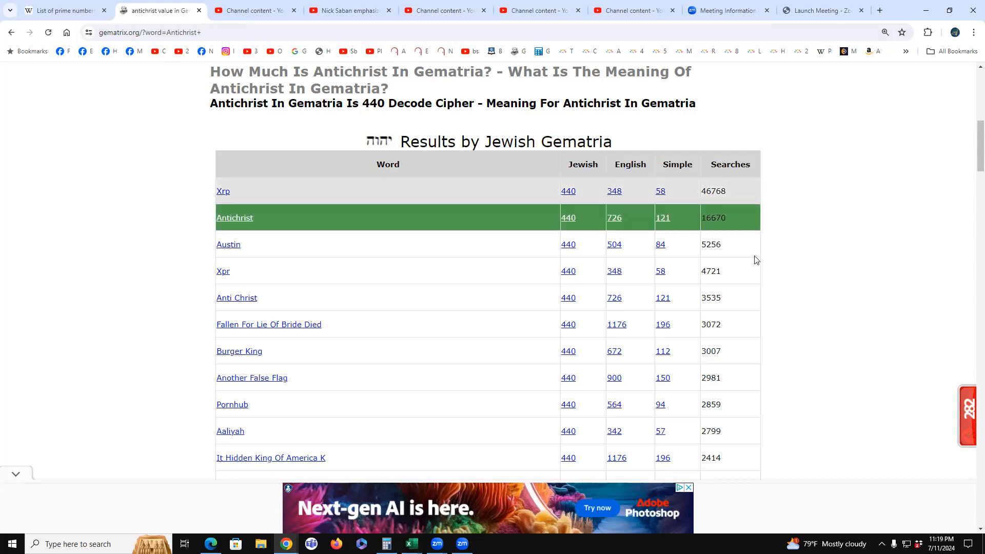
pyautogui.moveTo(791, 269)
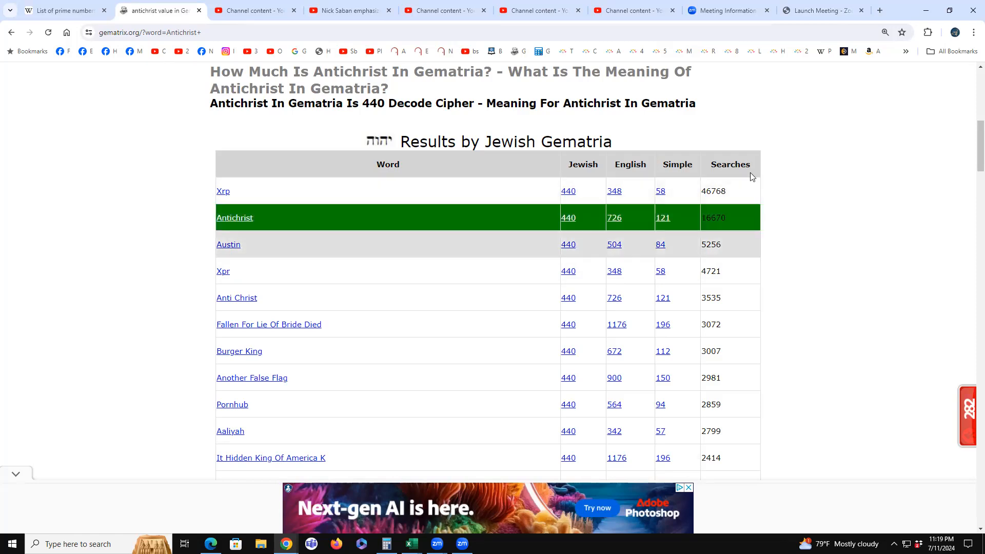
pyautogui.moveTo(792, 221)
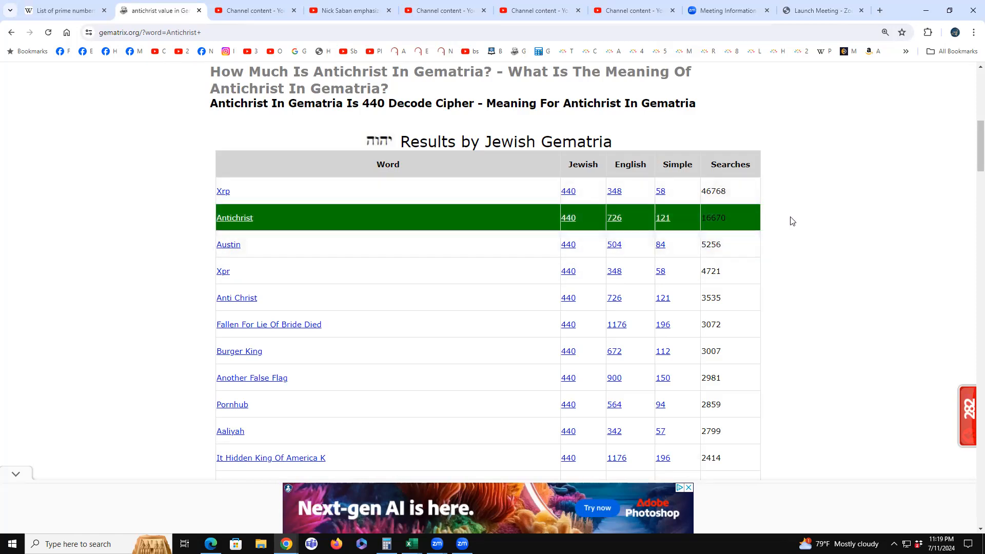
pyautogui.moveTo(830, 220)
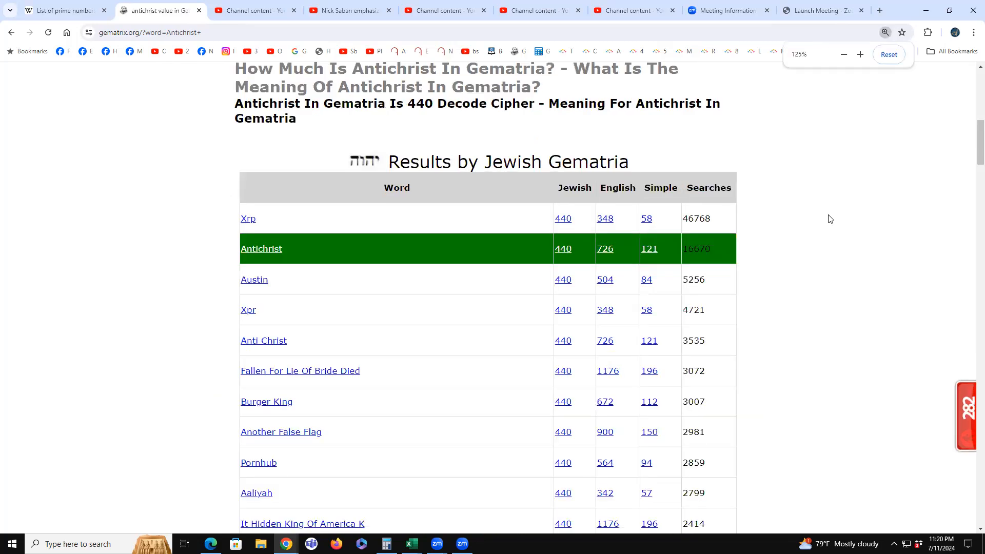
# Zoom to 175% and scroll so the Antichrist row with 16670 searches fills the view.
pyautogui.click(860, 55)
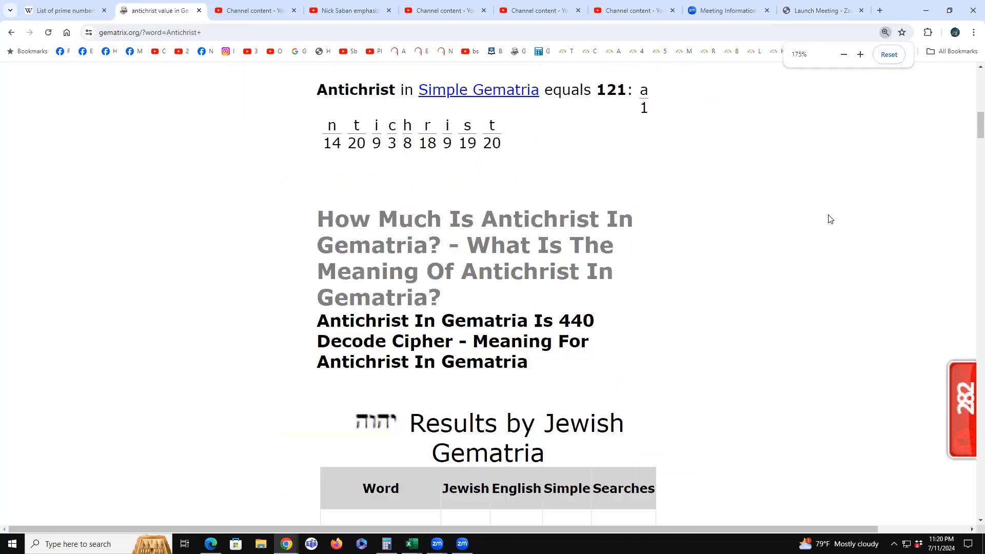
pyautogui.scroll(-3)
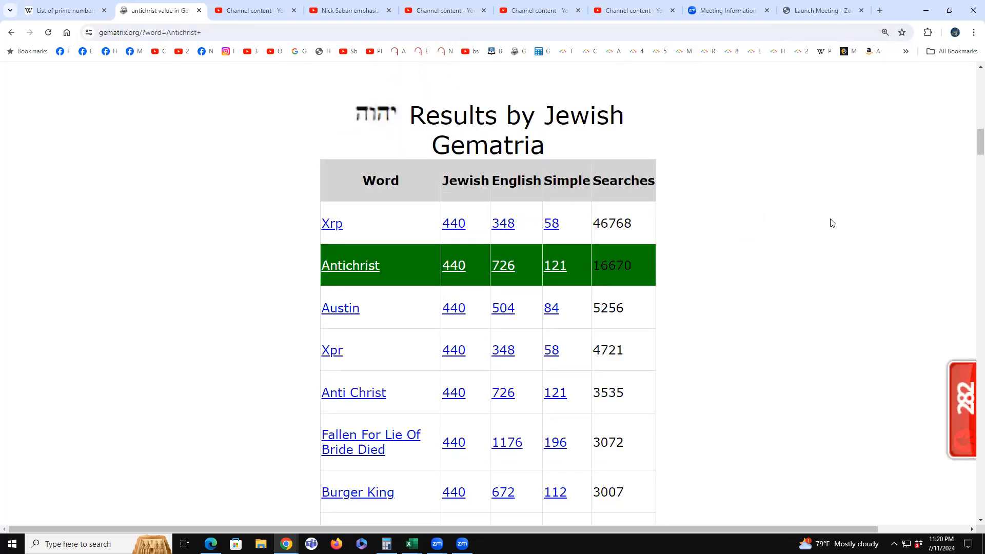
pyautogui.scroll(-3)
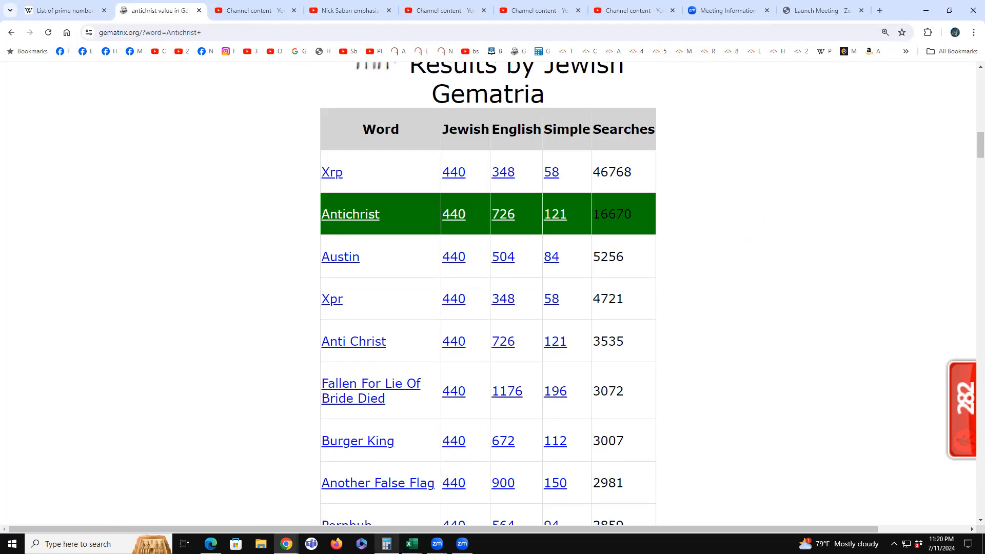
pyautogui.click(386, 544)
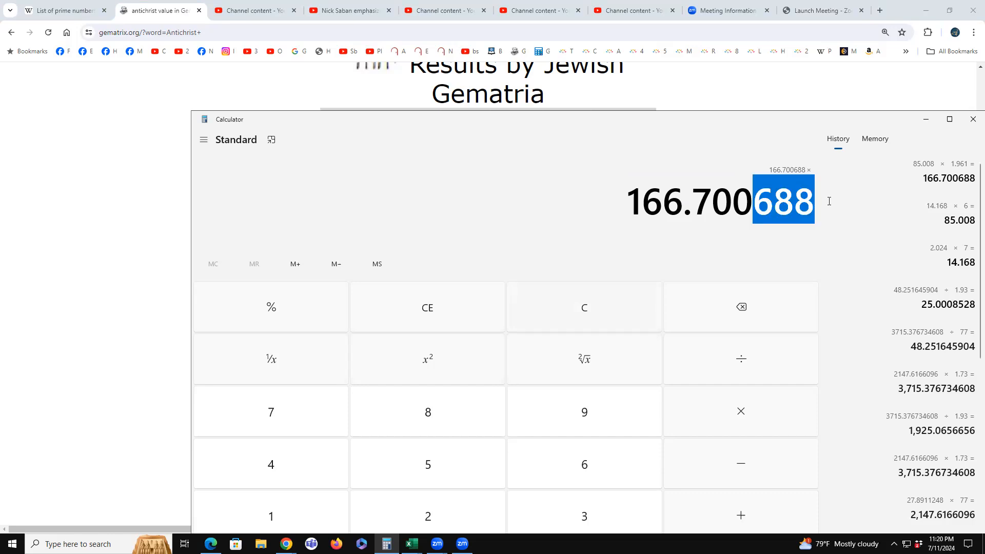
pyautogui.moveTo(801, 246)
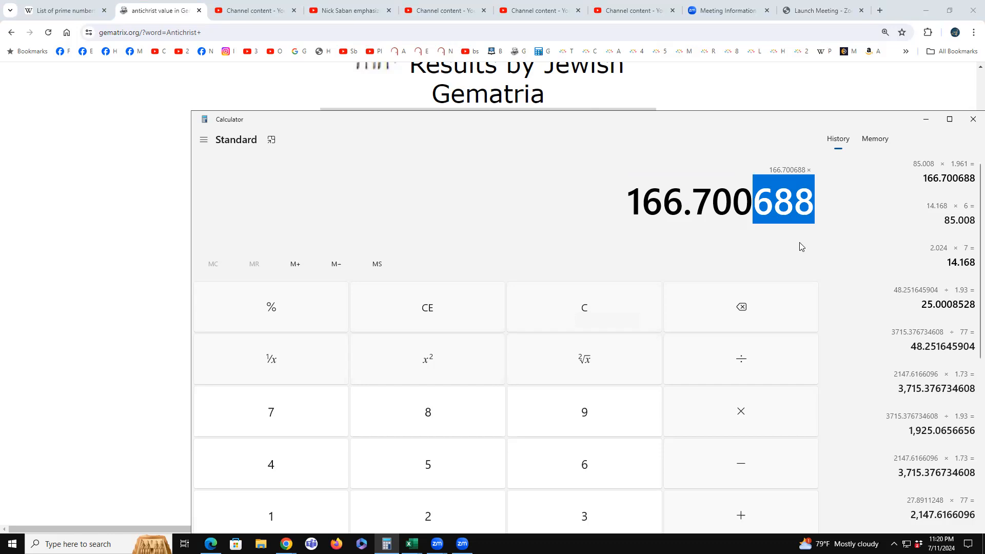
pyautogui.moveTo(756, 477)
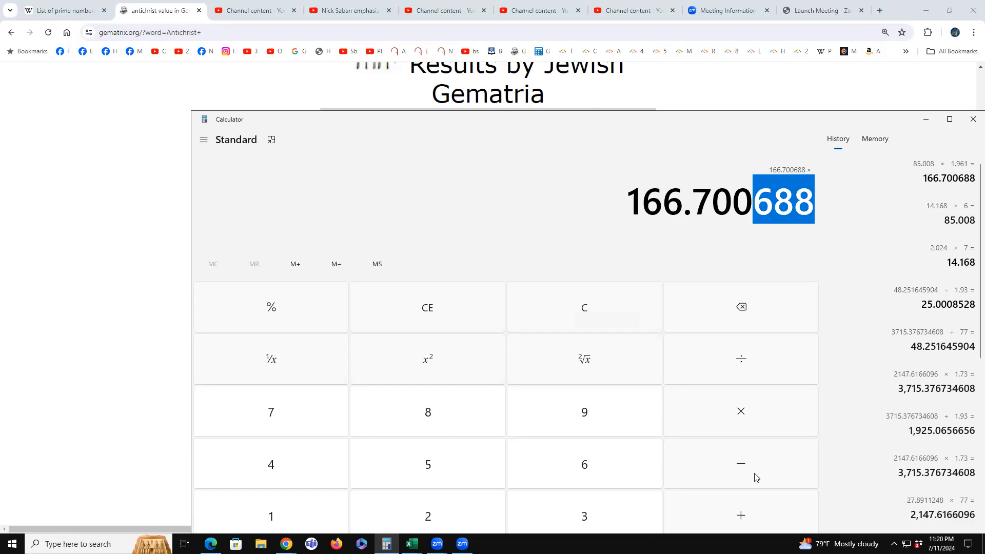